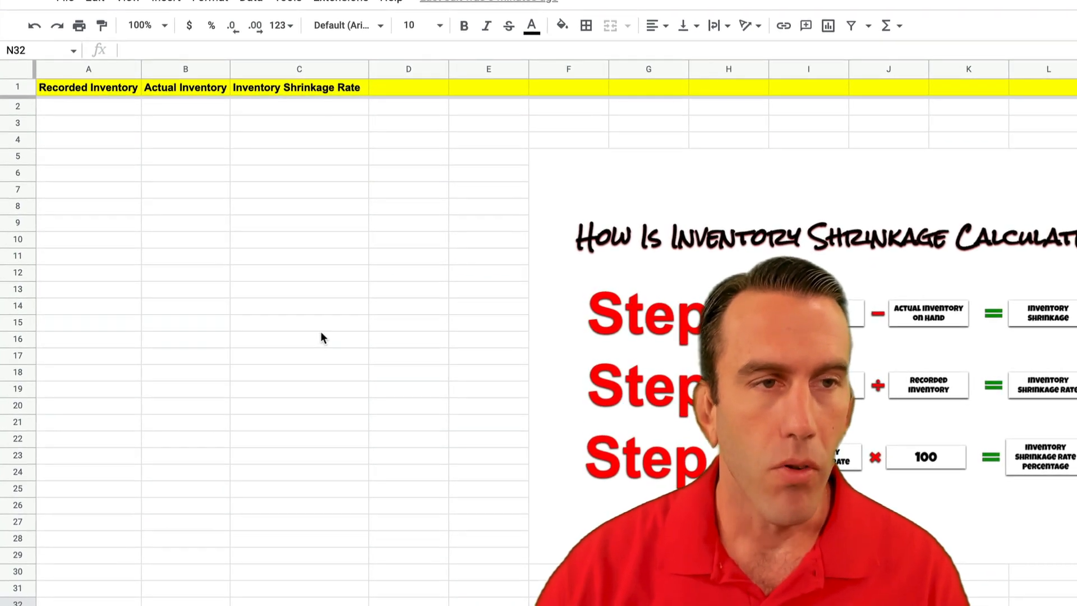
Step: Format columns A–B as currency and column C as percent
{"action": "left_click", "coordinate": [88, 69]}
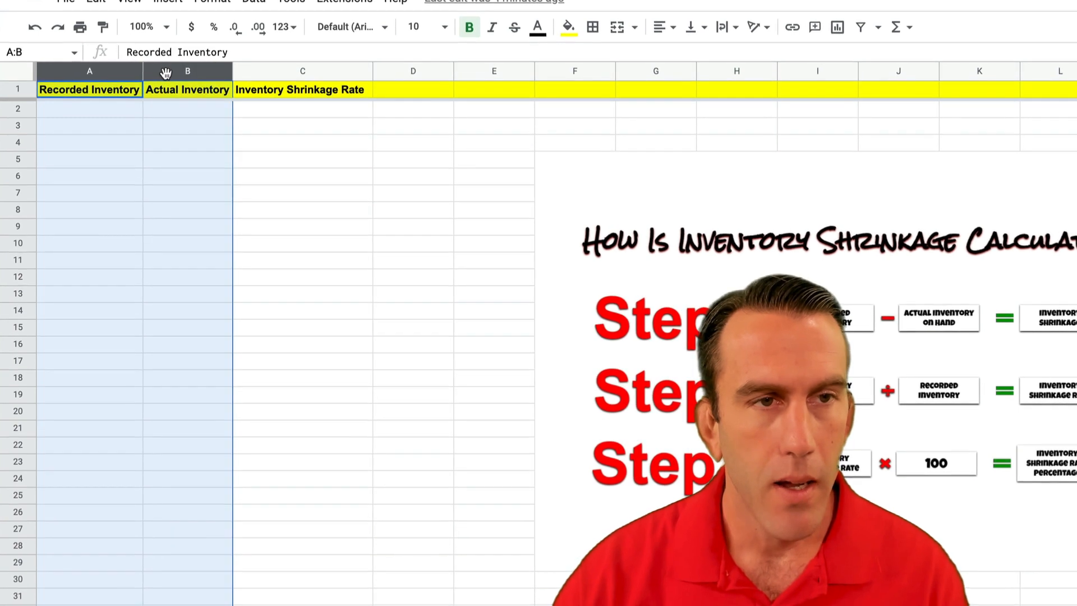
{"action": "mouse_move", "coordinate": [192, 28]}
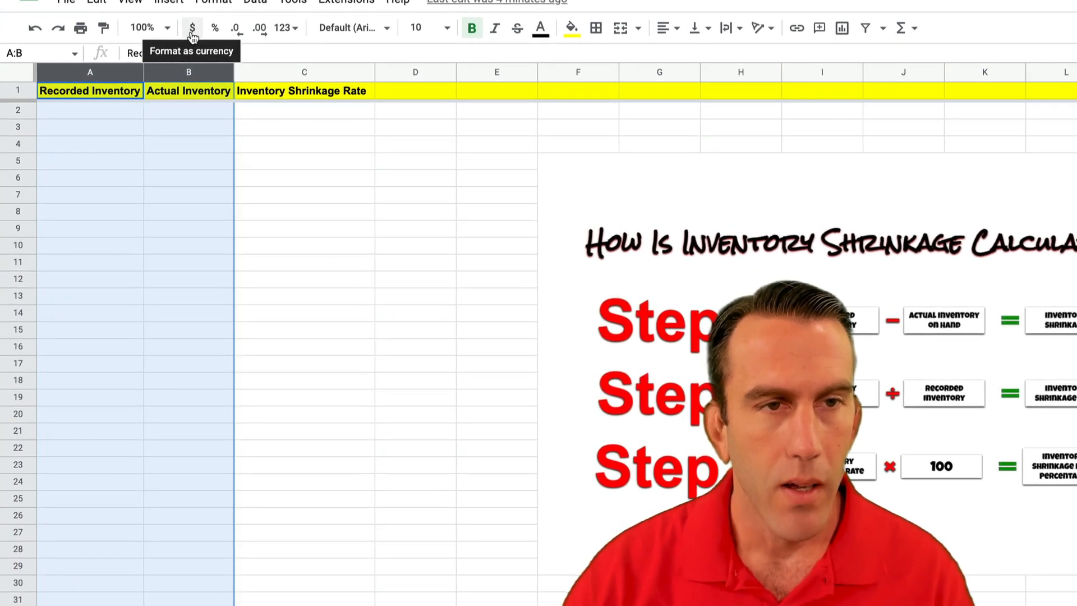
{"action": "left_click", "coordinate": [305, 145]}
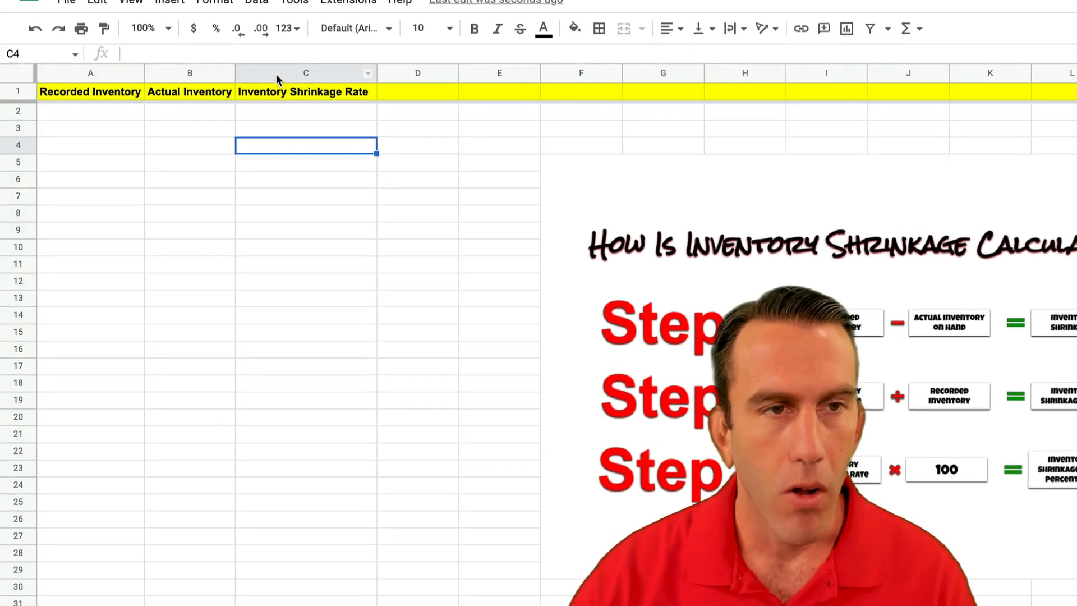
{"action": "left_click", "coordinate": [305, 73]}
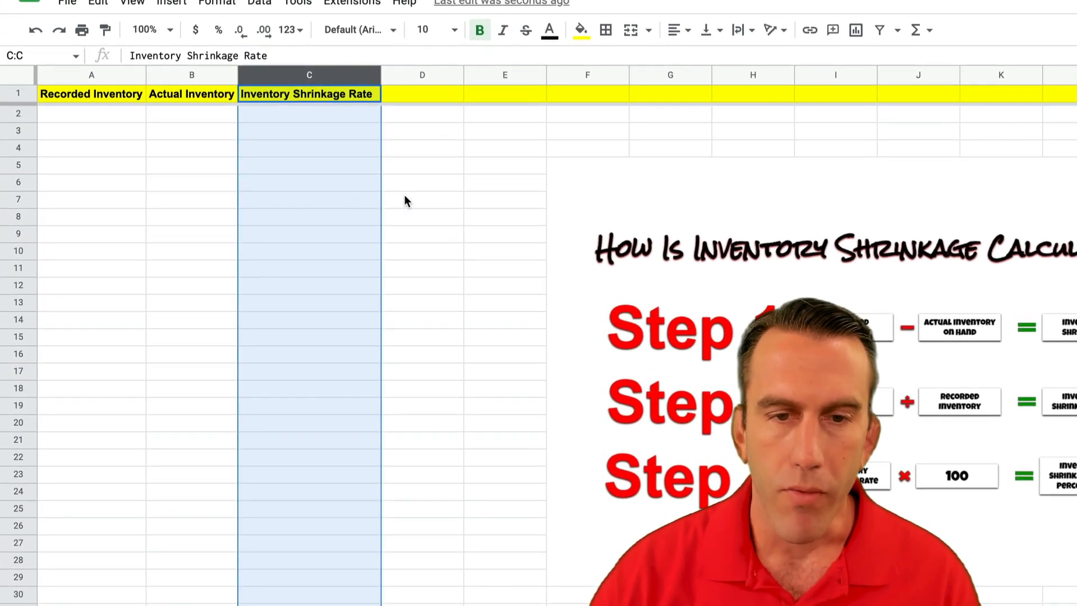
{"action": "left_click", "coordinate": [424, 201]}
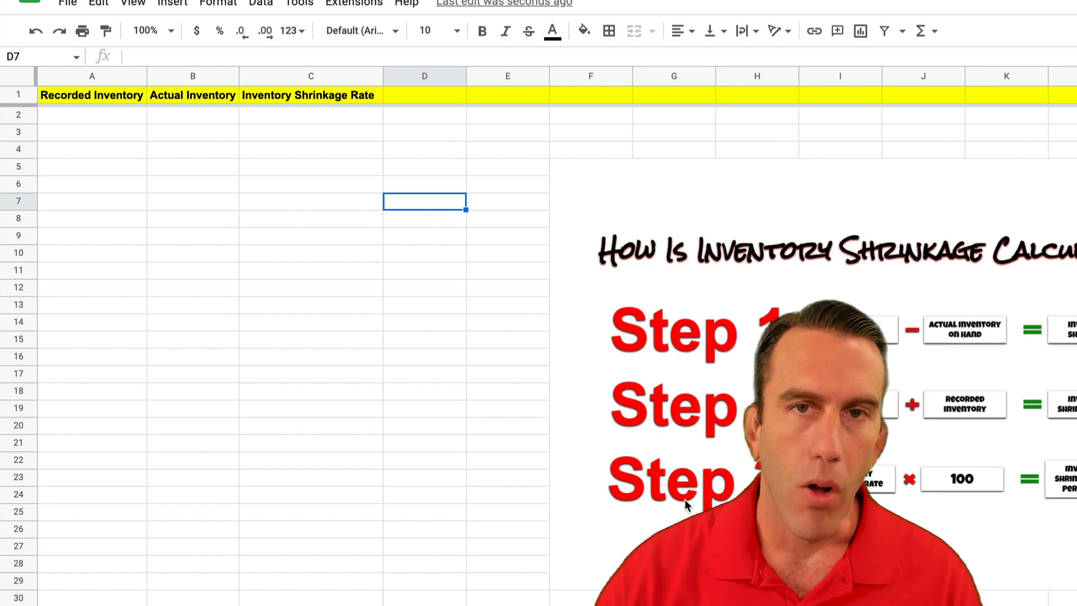
{"action": "left_click", "coordinate": [313, 76]}
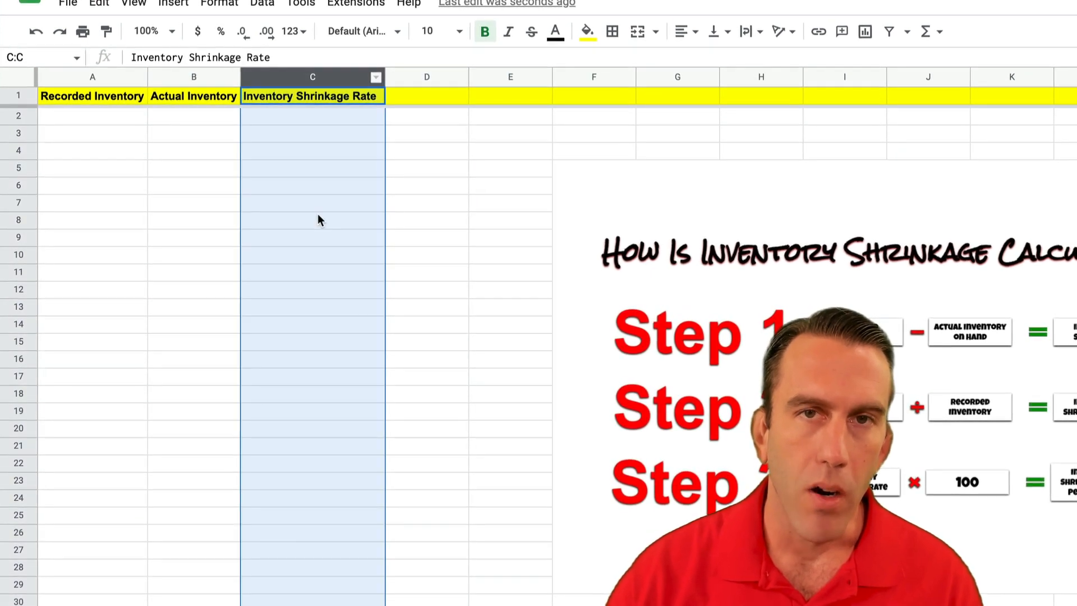
{"action": "mouse_move", "coordinate": [433, 244]}
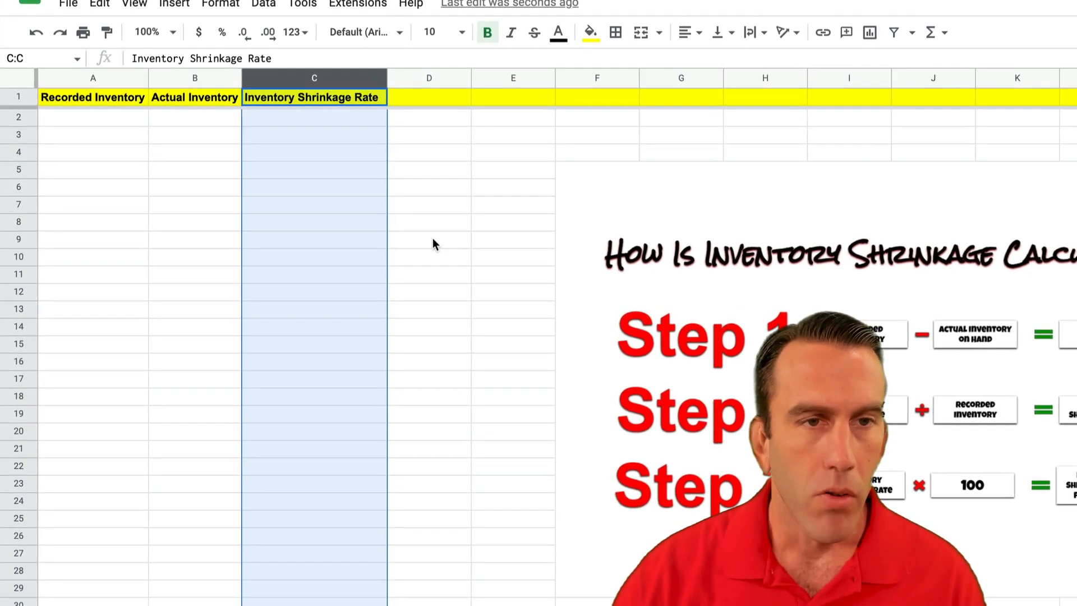
{"action": "left_click", "coordinate": [315, 118]}
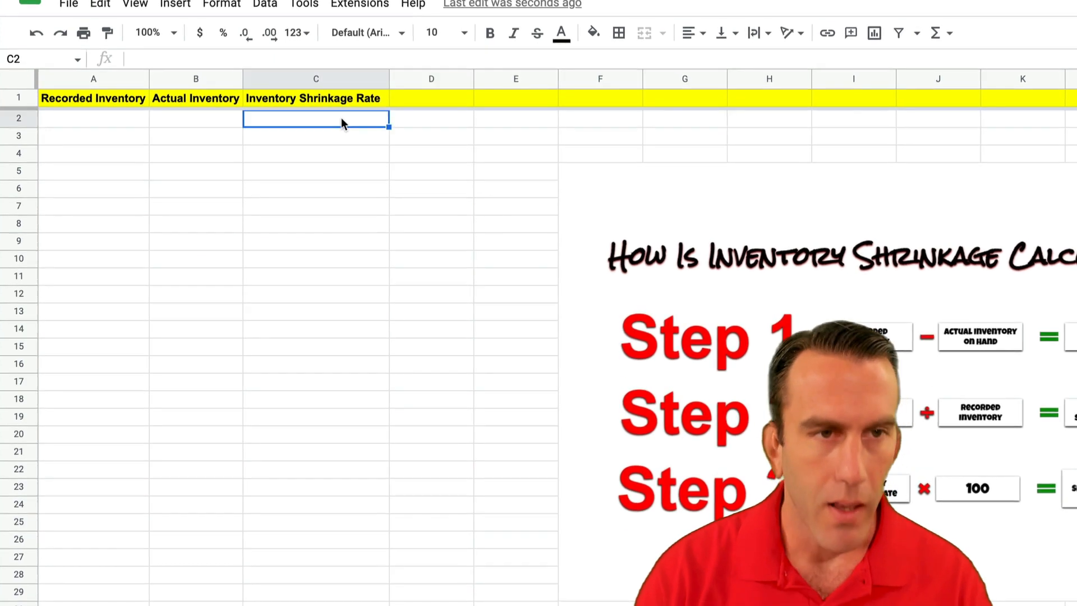
Step: Enter =IFERROR((A2-B2)/A2,"") in C2
{"action": "type", "text": "="}
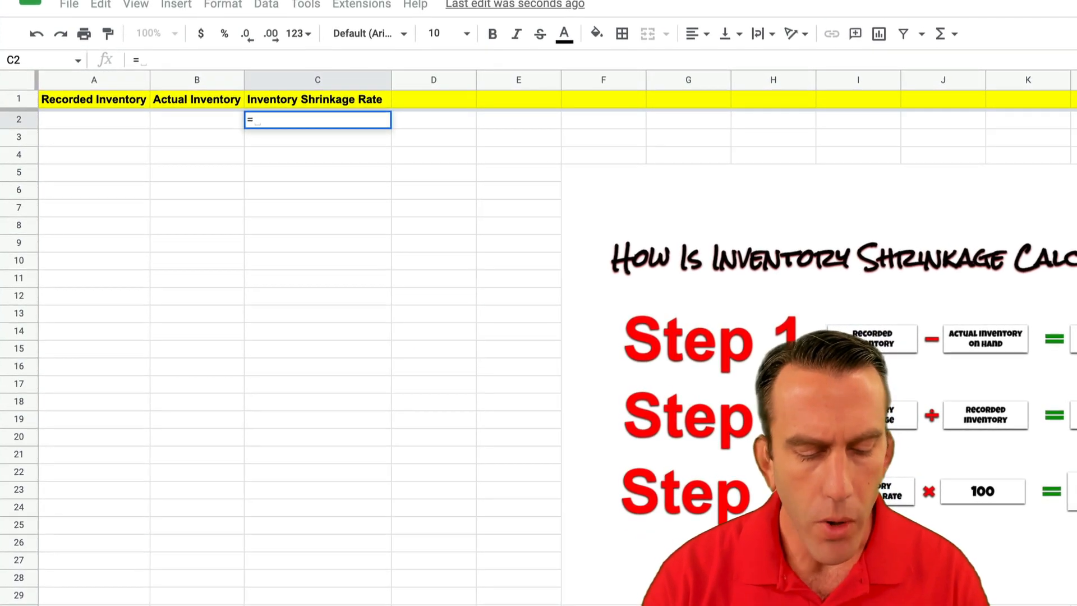
{"action": "type", "text": "IFERROR"}
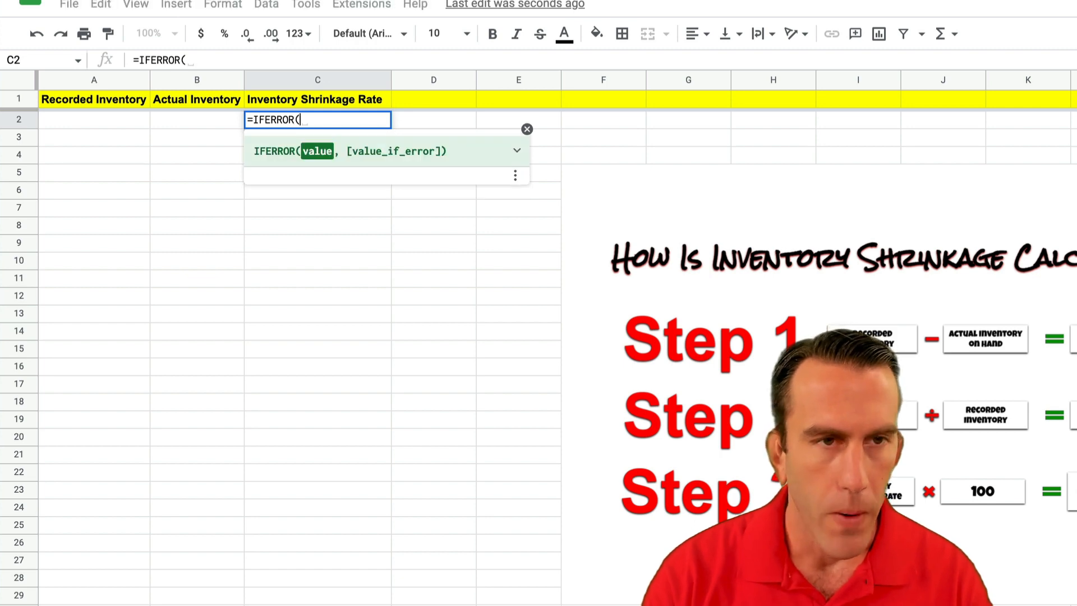
{"action": "type", "text": "("}
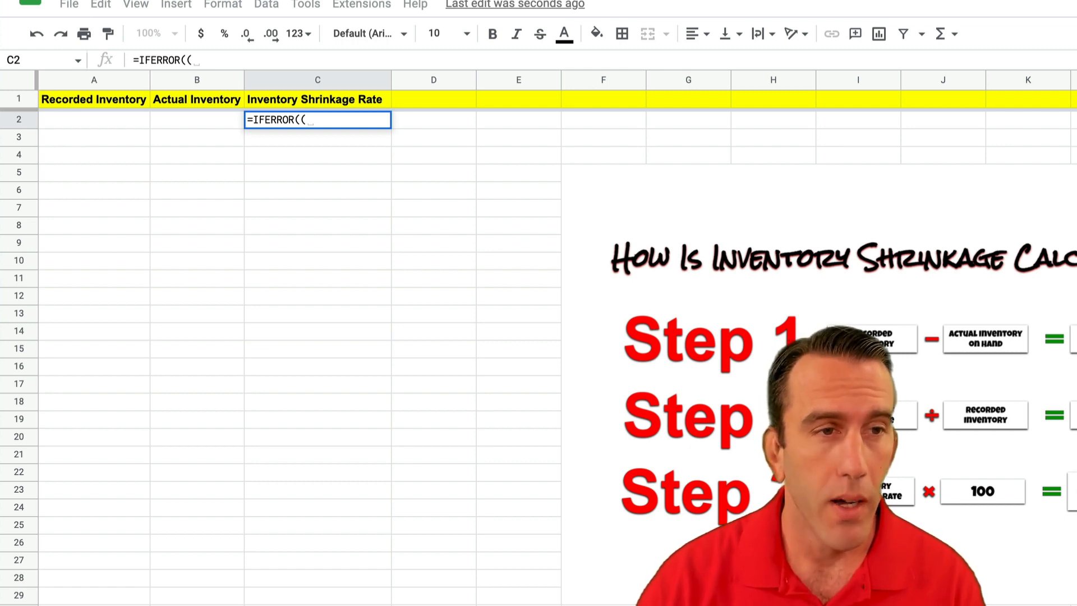
{"action": "mouse_move", "coordinate": [108, 123]}
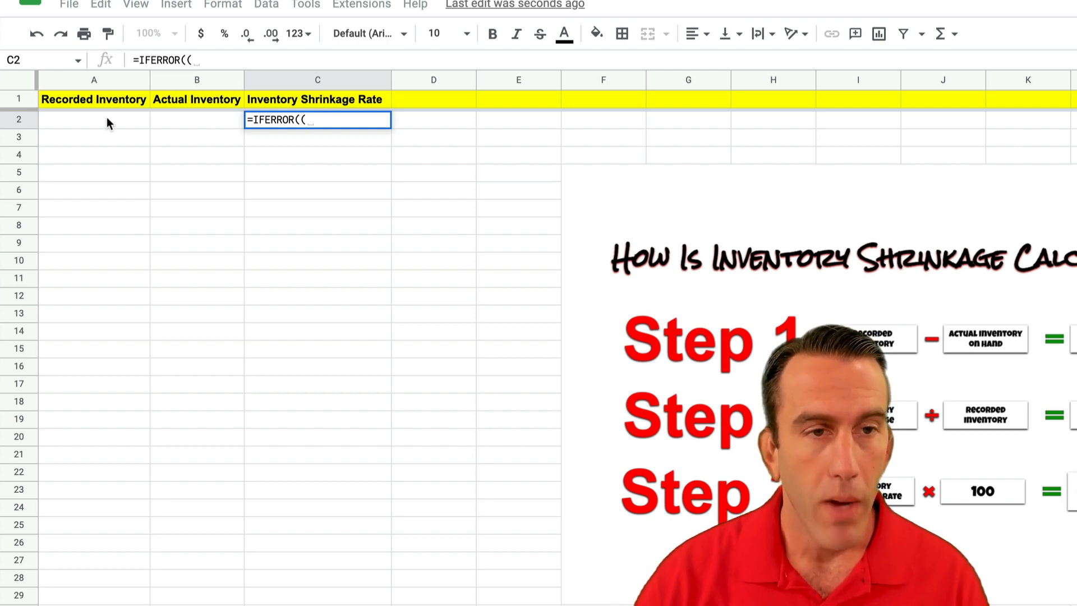
{"action": "left_click", "coordinate": [94, 119]}
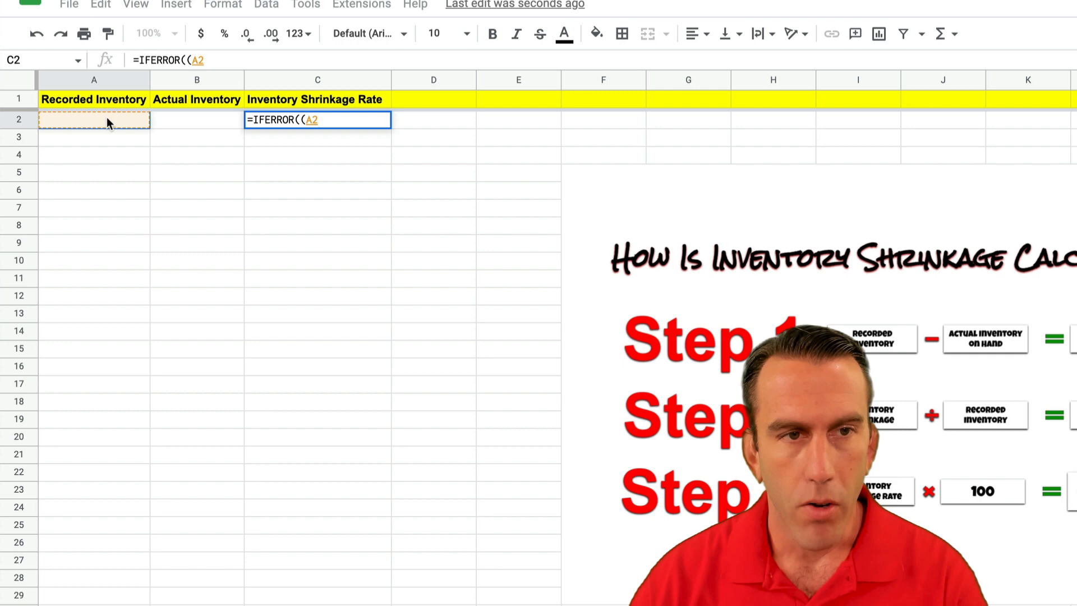
{"action": "type", "text": "-B2"}
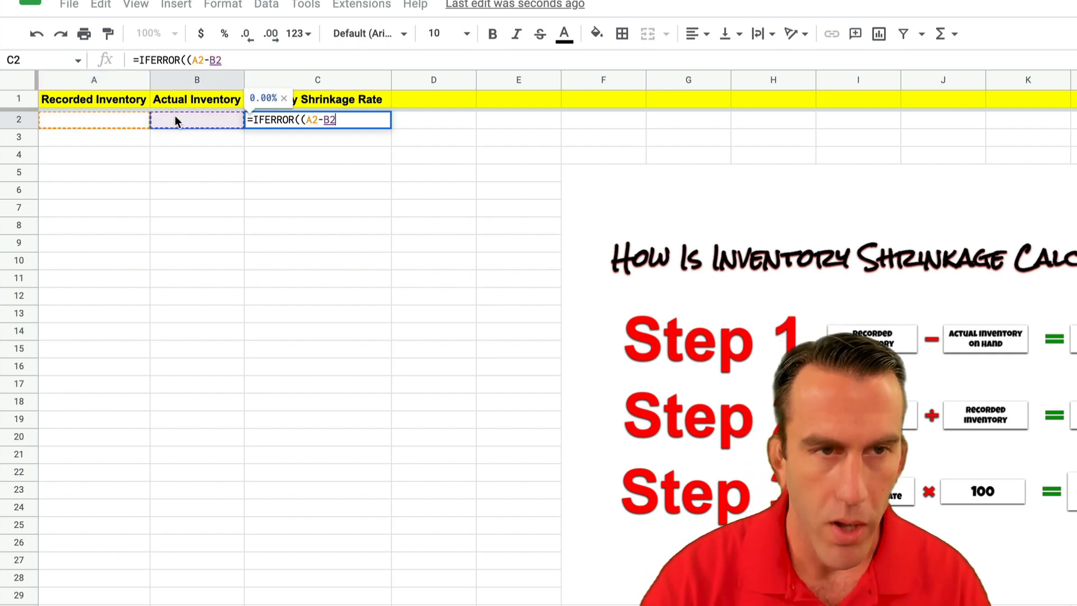
{"action": "type", "text": ")"}
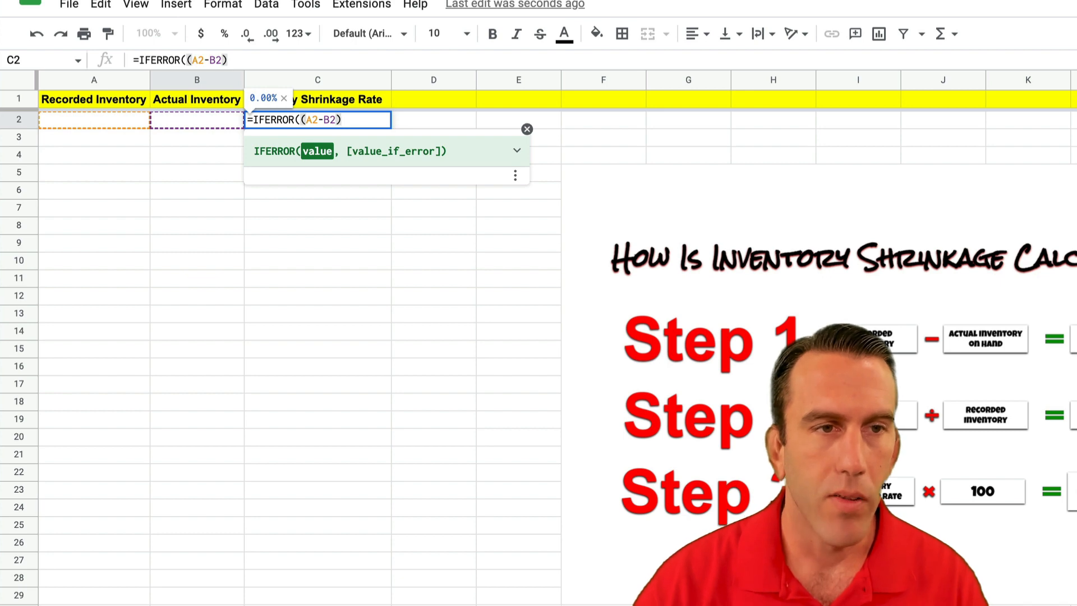
{"action": "type", "text": "/"}
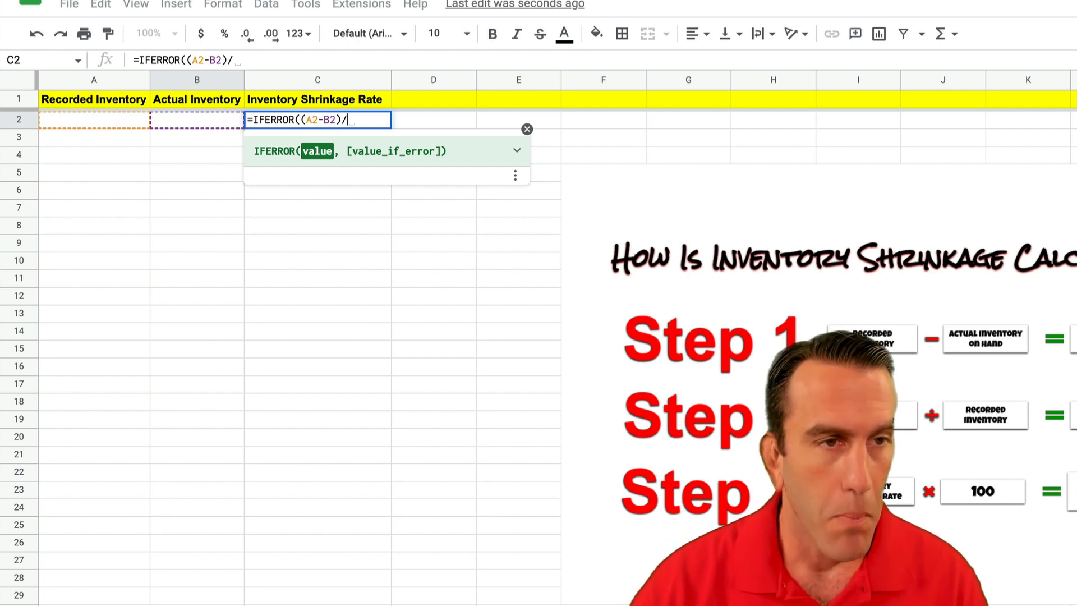
{"action": "mouse_move", "coordinate": [104, 124]}
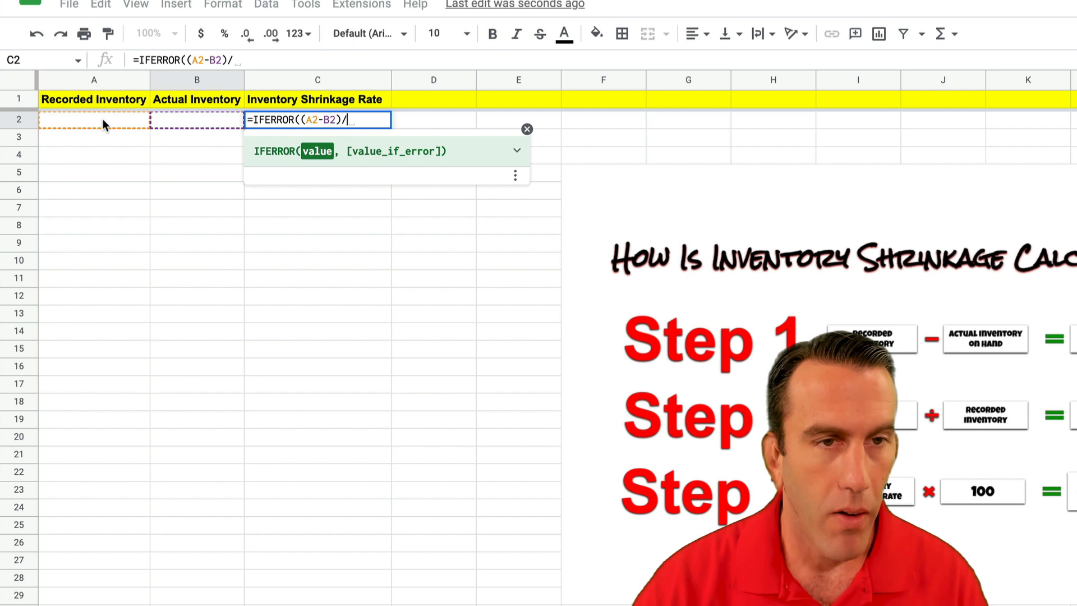
{"action": "type", "text": "A2"}
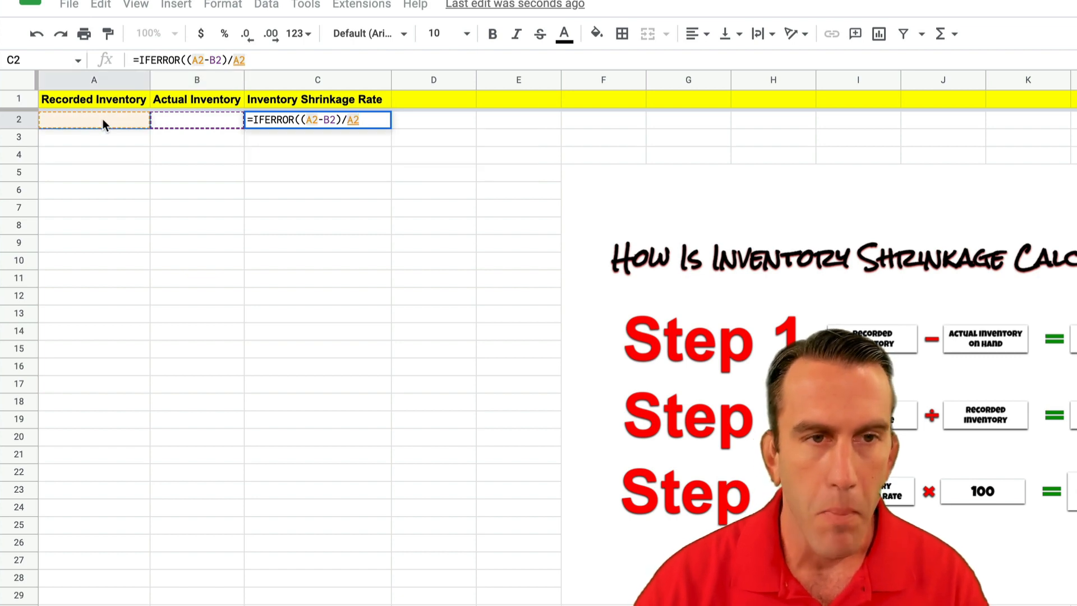
{"action": "type", "text": ","}
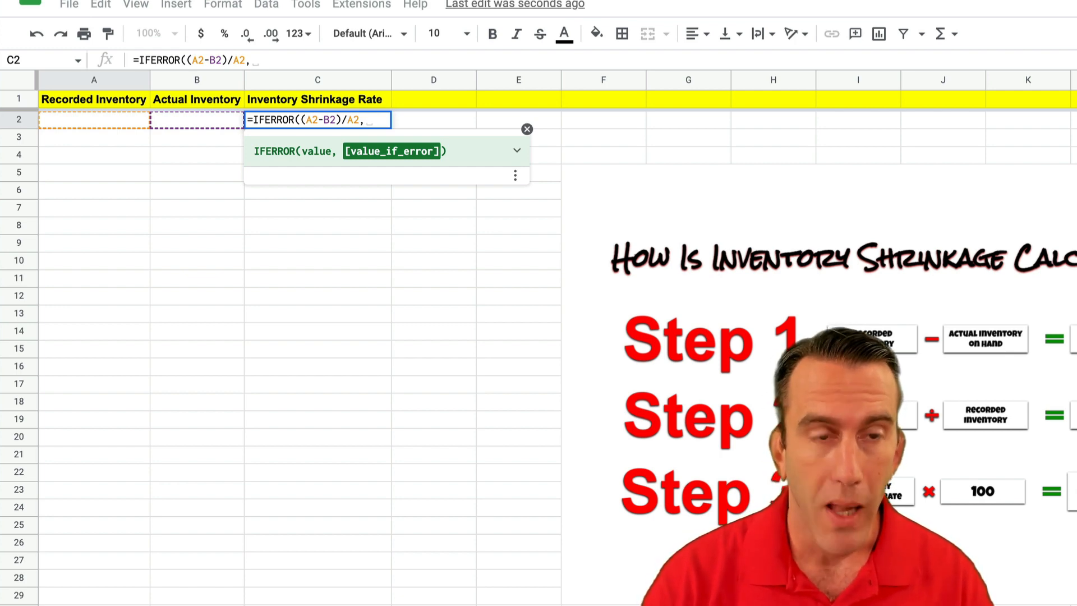
{"action": "type", "text": "\"\""}
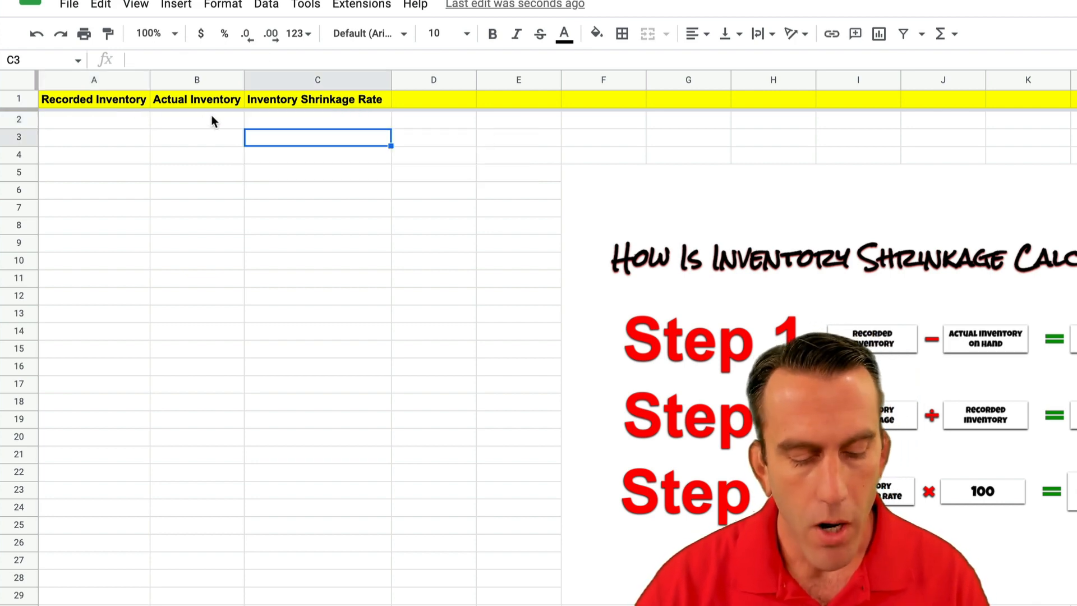
Step: Paste the formula down column C and retype a bold, yellow 'Inventory Shrinkage Rate' header
{"action": "left_click", "coordinate": [317, 119]}
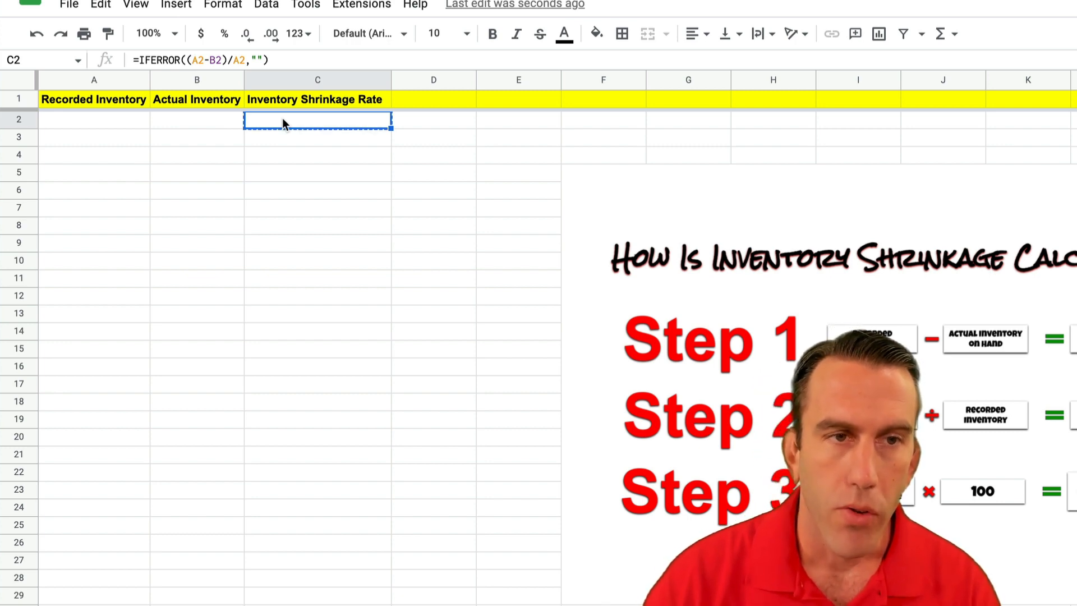
{"action": "left_click", "coordinate": [317, 79]}
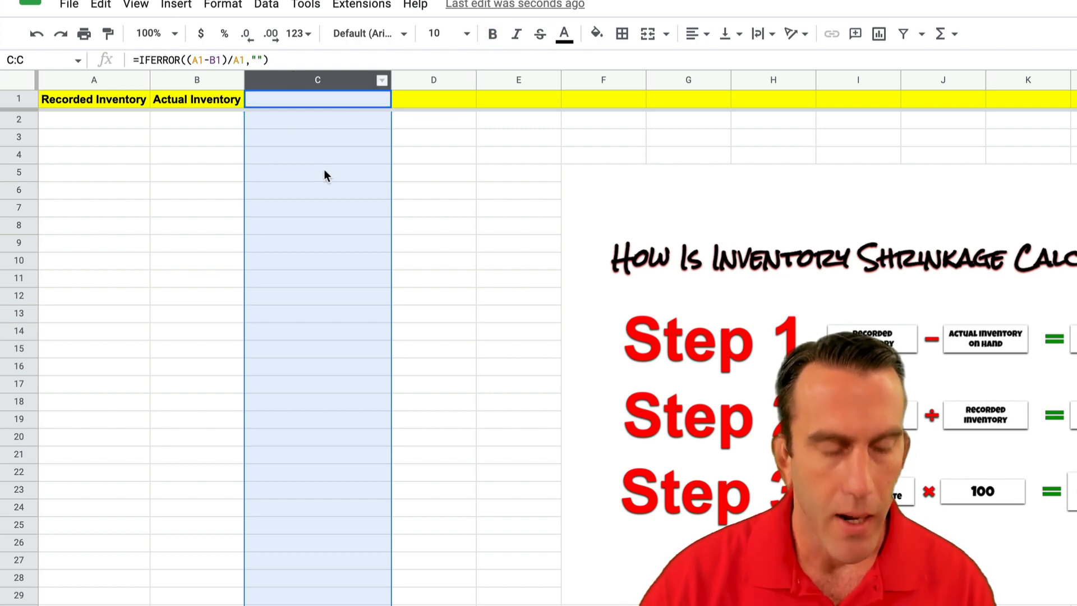
{"action": "left_click", "coordinate": [316, 98]}
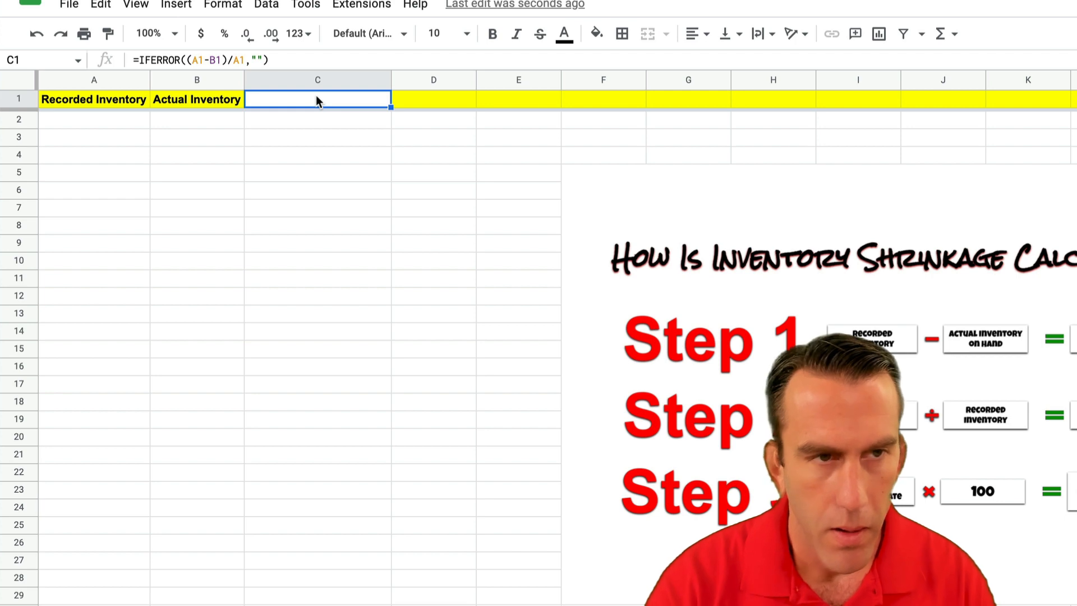
{"action": "type", "text": "Inventory"}
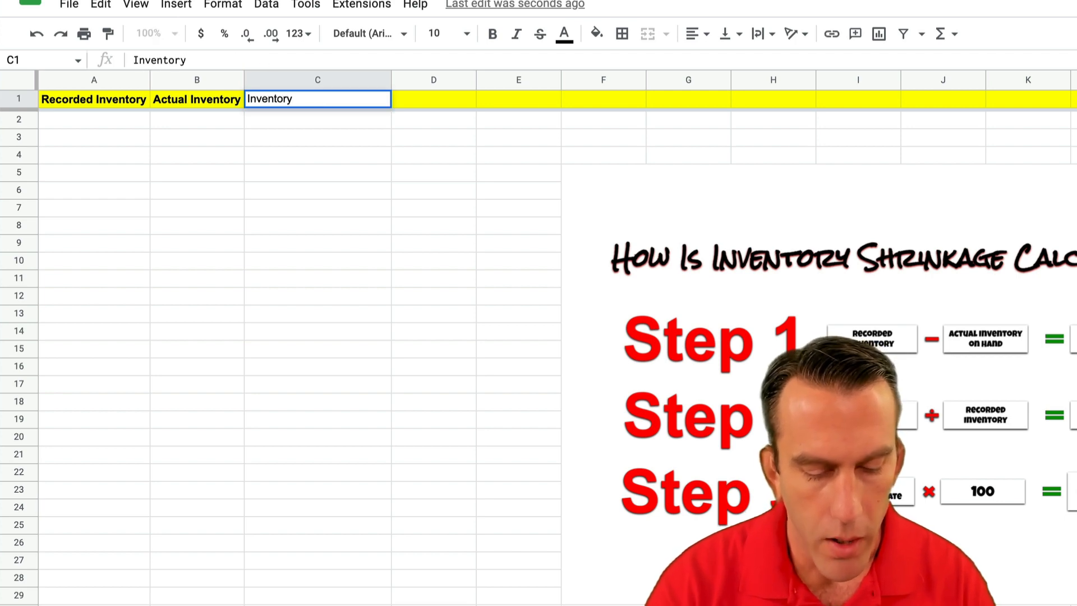
{"action": "type", "text": "Shrink"}
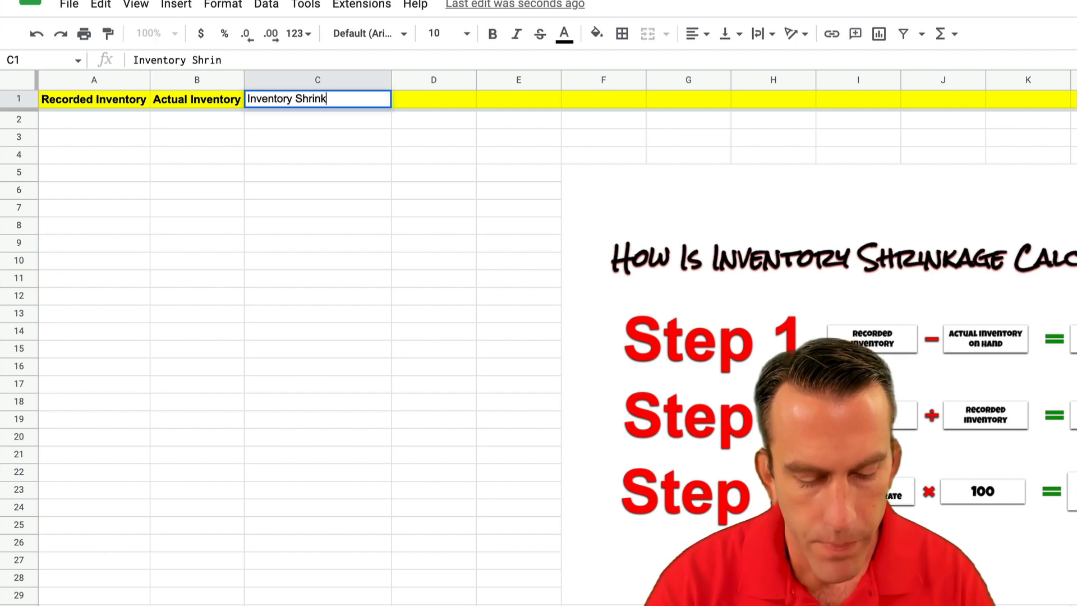
{"action": "type", "text": "age Rate"}
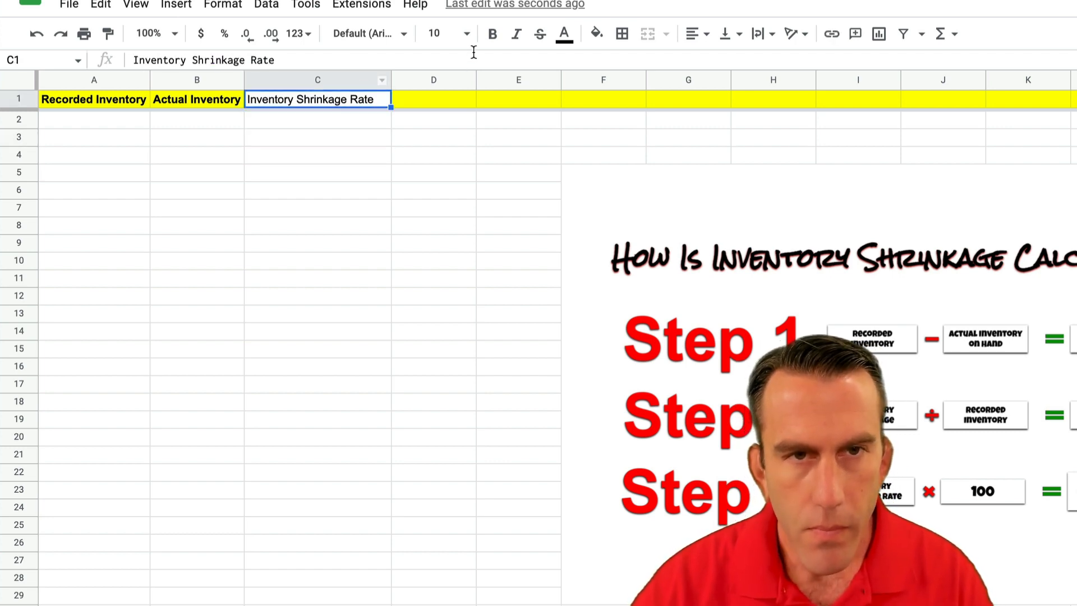
{"action": "left_click", "coordinate": [595, 33]}
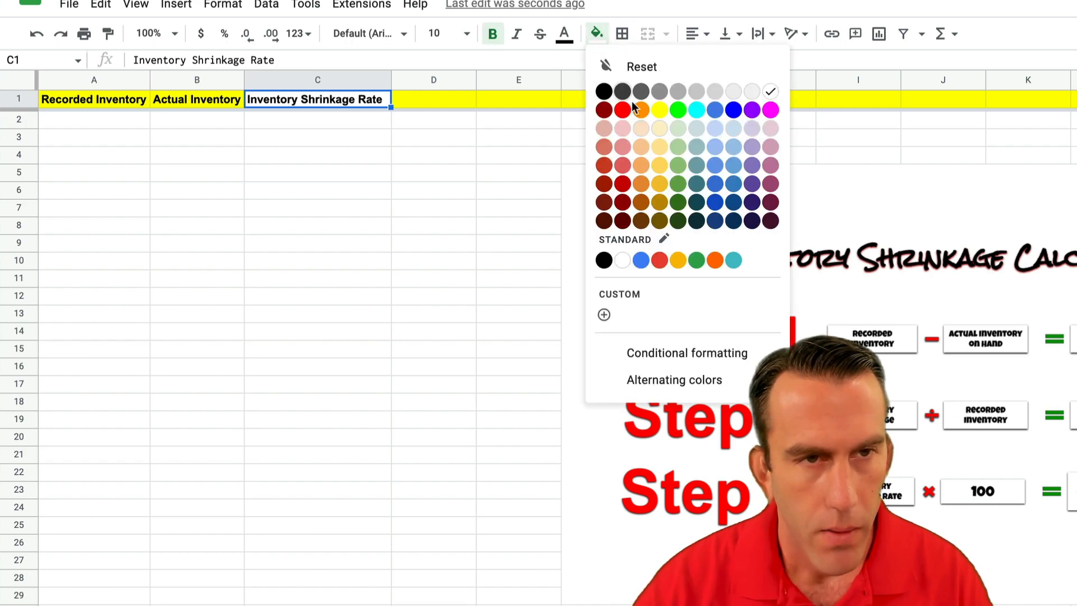
{"action": "left_click", "coordinate": [433, 137]}
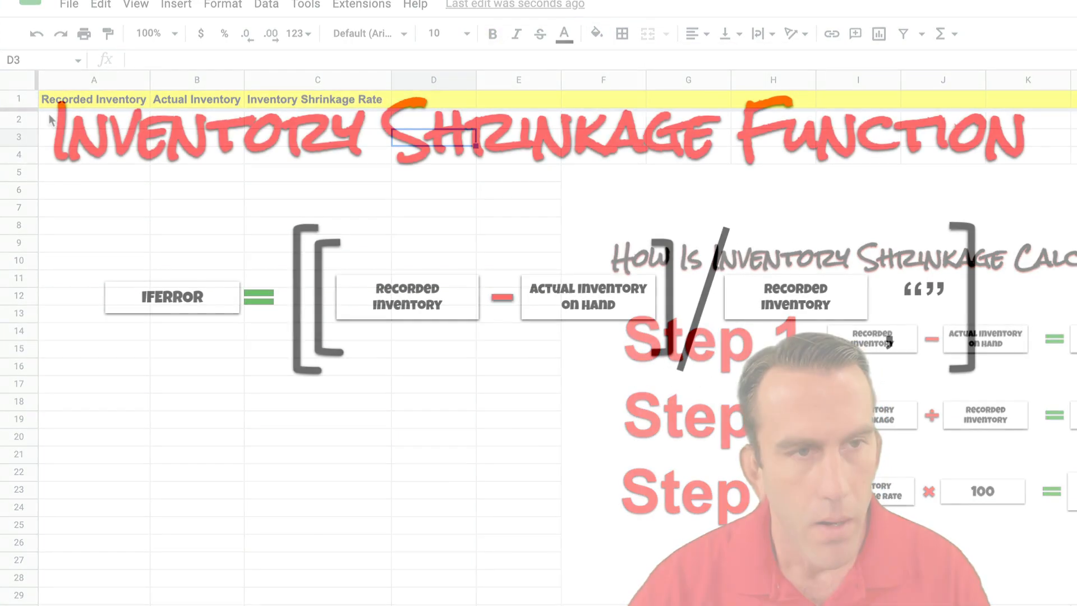
Step: Enter 150 as the recorded inventory in A2
{"action": "left_click", "coordinate": [94, 119]}
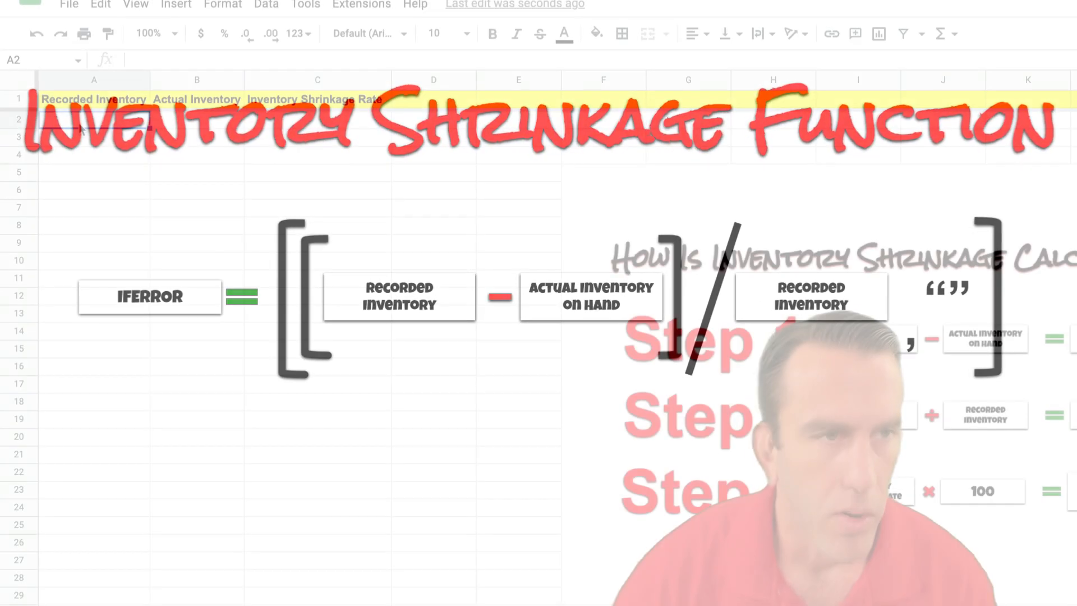
{"action": "type", "text": "150.00"}
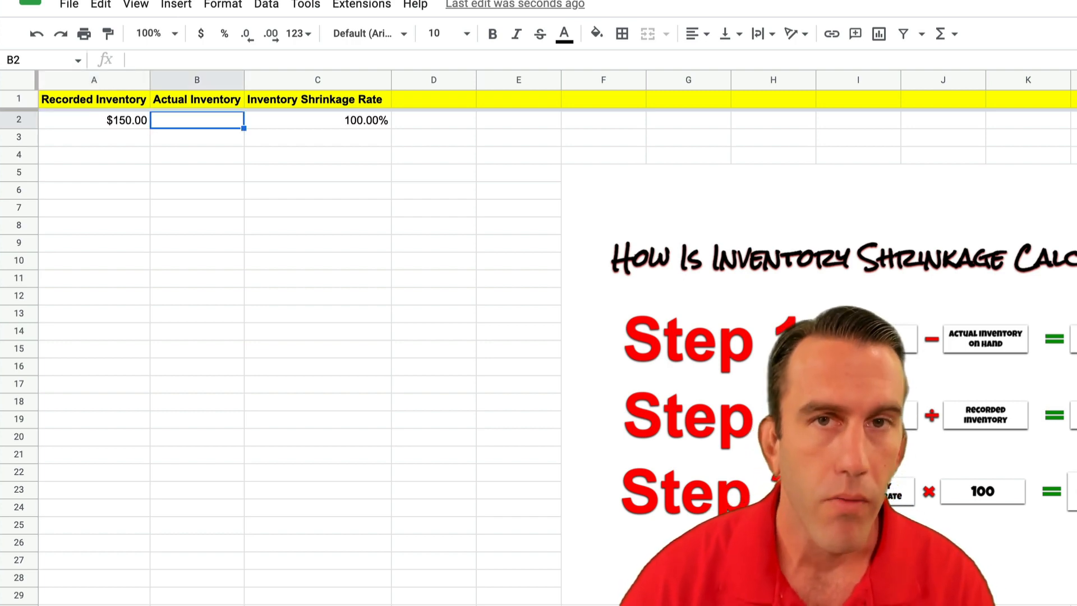
Step: Enter test values: B2 100, row 3 1000 and 509, row 4 1000 and 975
{"action": "type", "text": "1"}
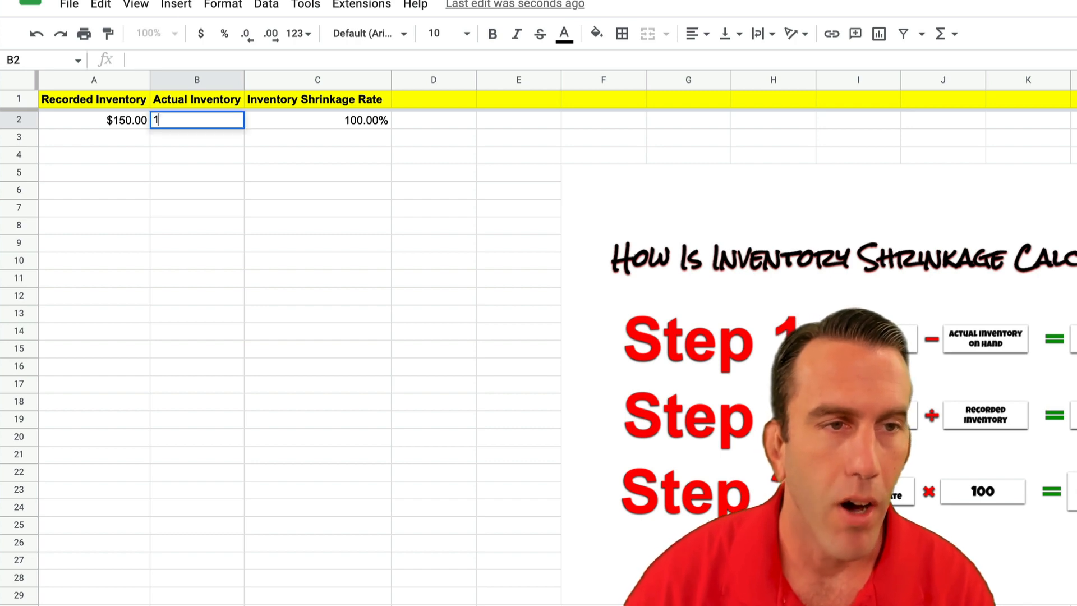
{"action": "type", "text": "00"}
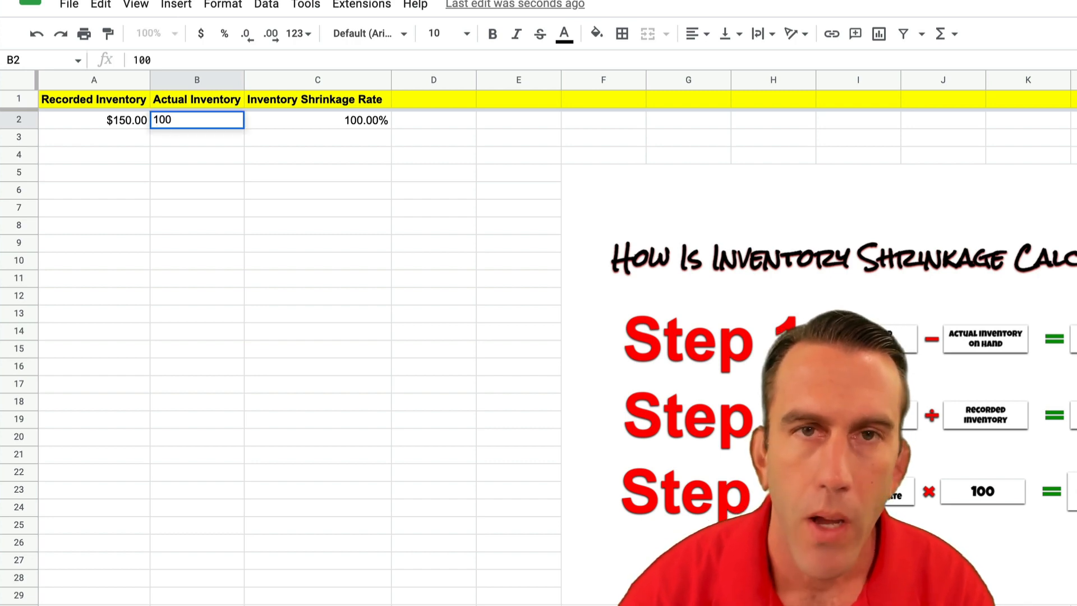
{"action": "key", "text": "Return"}
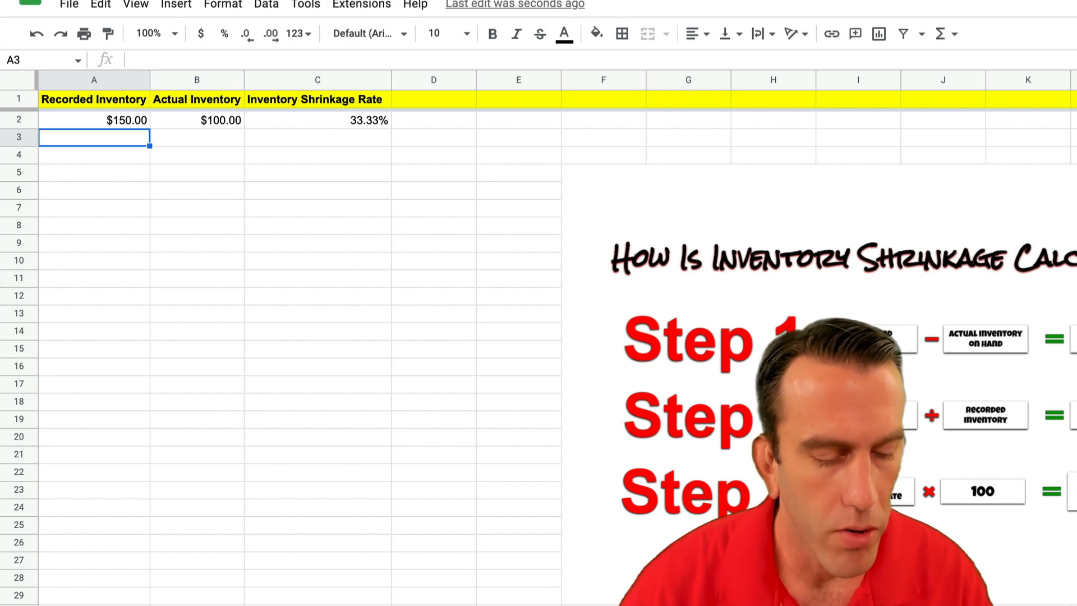
{"action": "type", "text": "1000"}
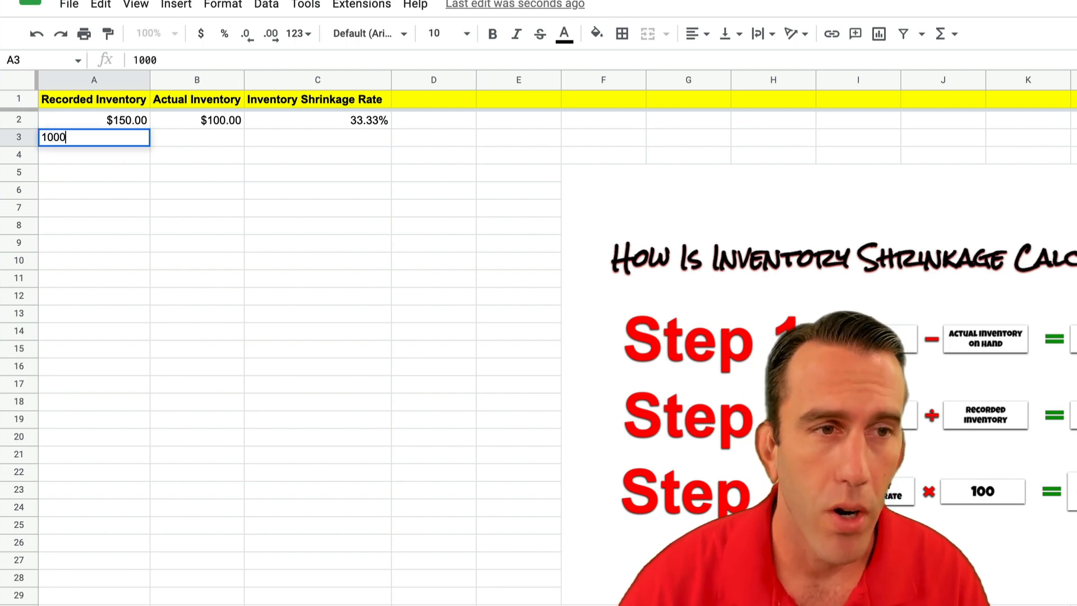
{"action": "key", "text": "Tab"}
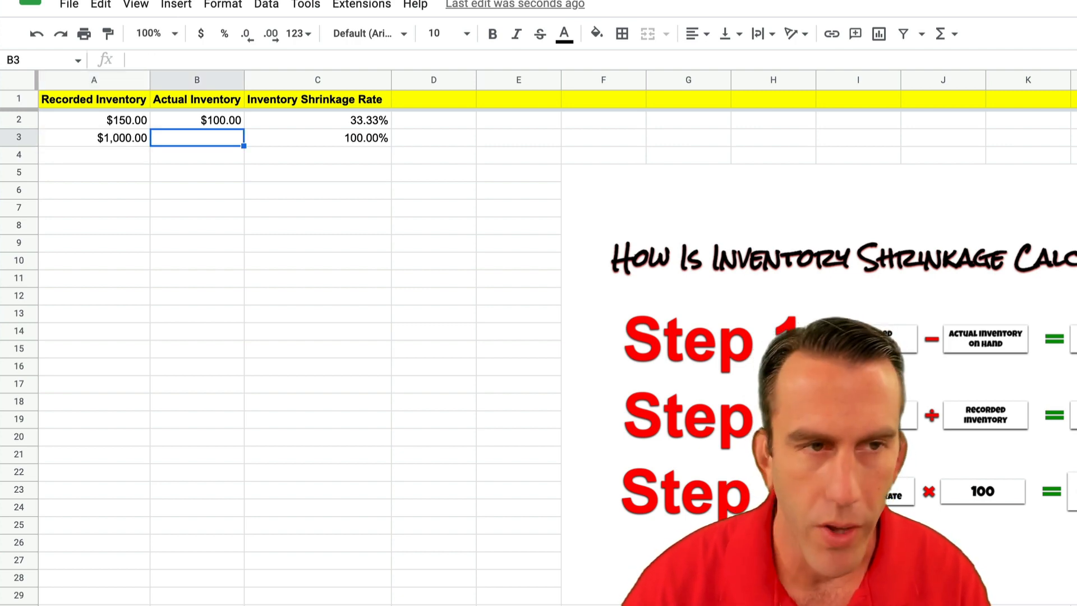
{"action": "type", "text": "50"}
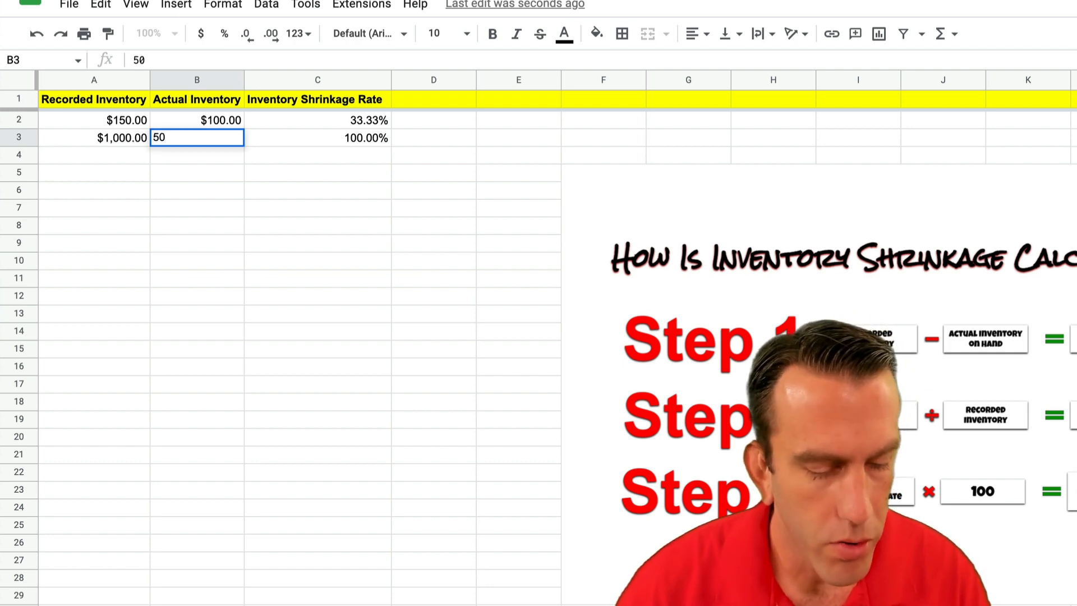
{"action": "key", "text": "Return"}
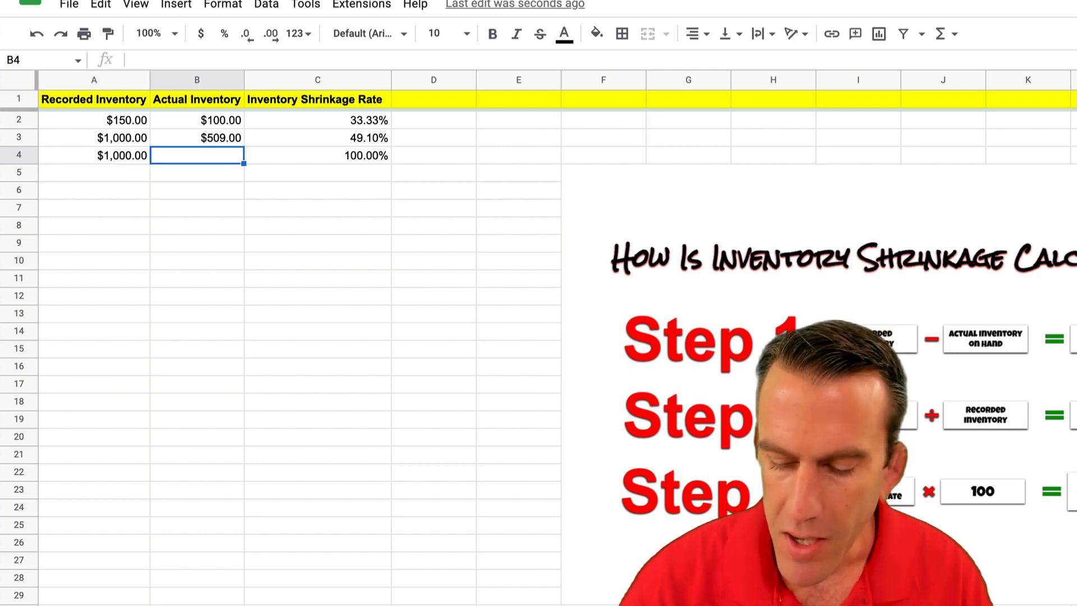
{"action": "type", "text": "975"}
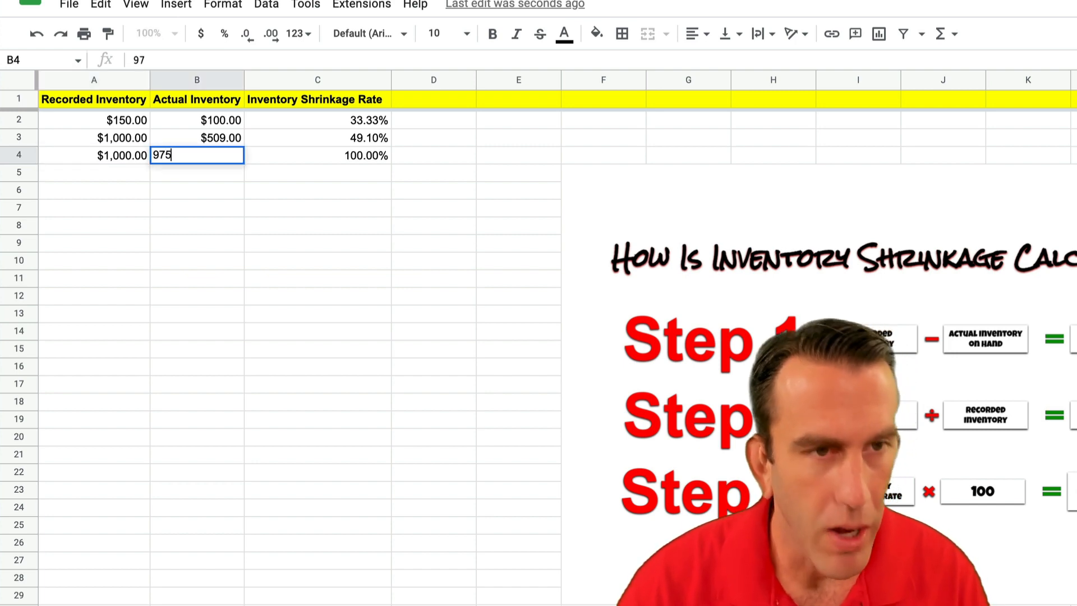
{"action": "key", "text": "Return"}
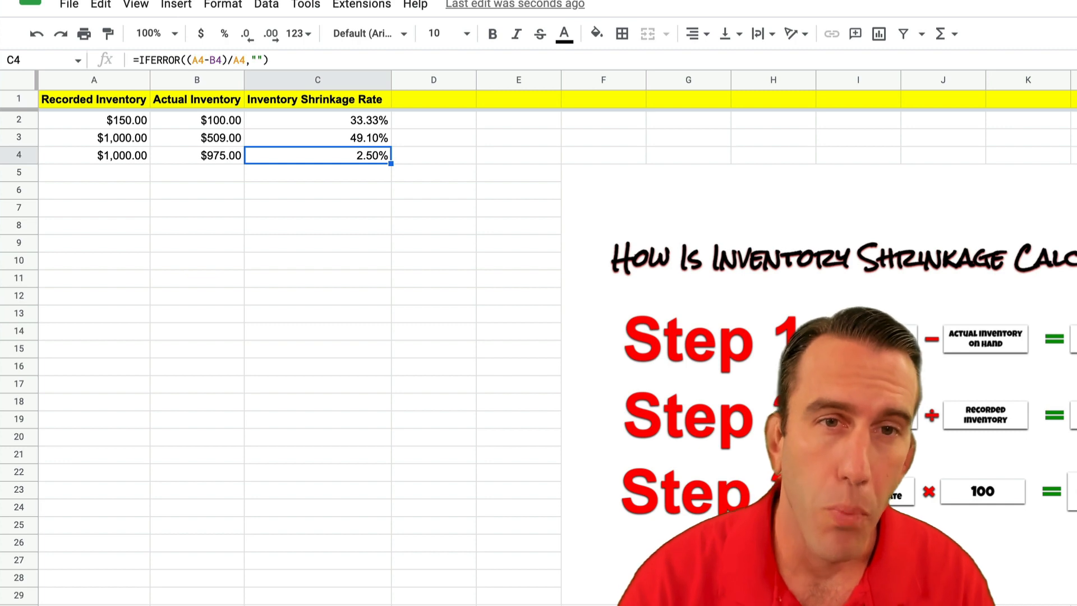